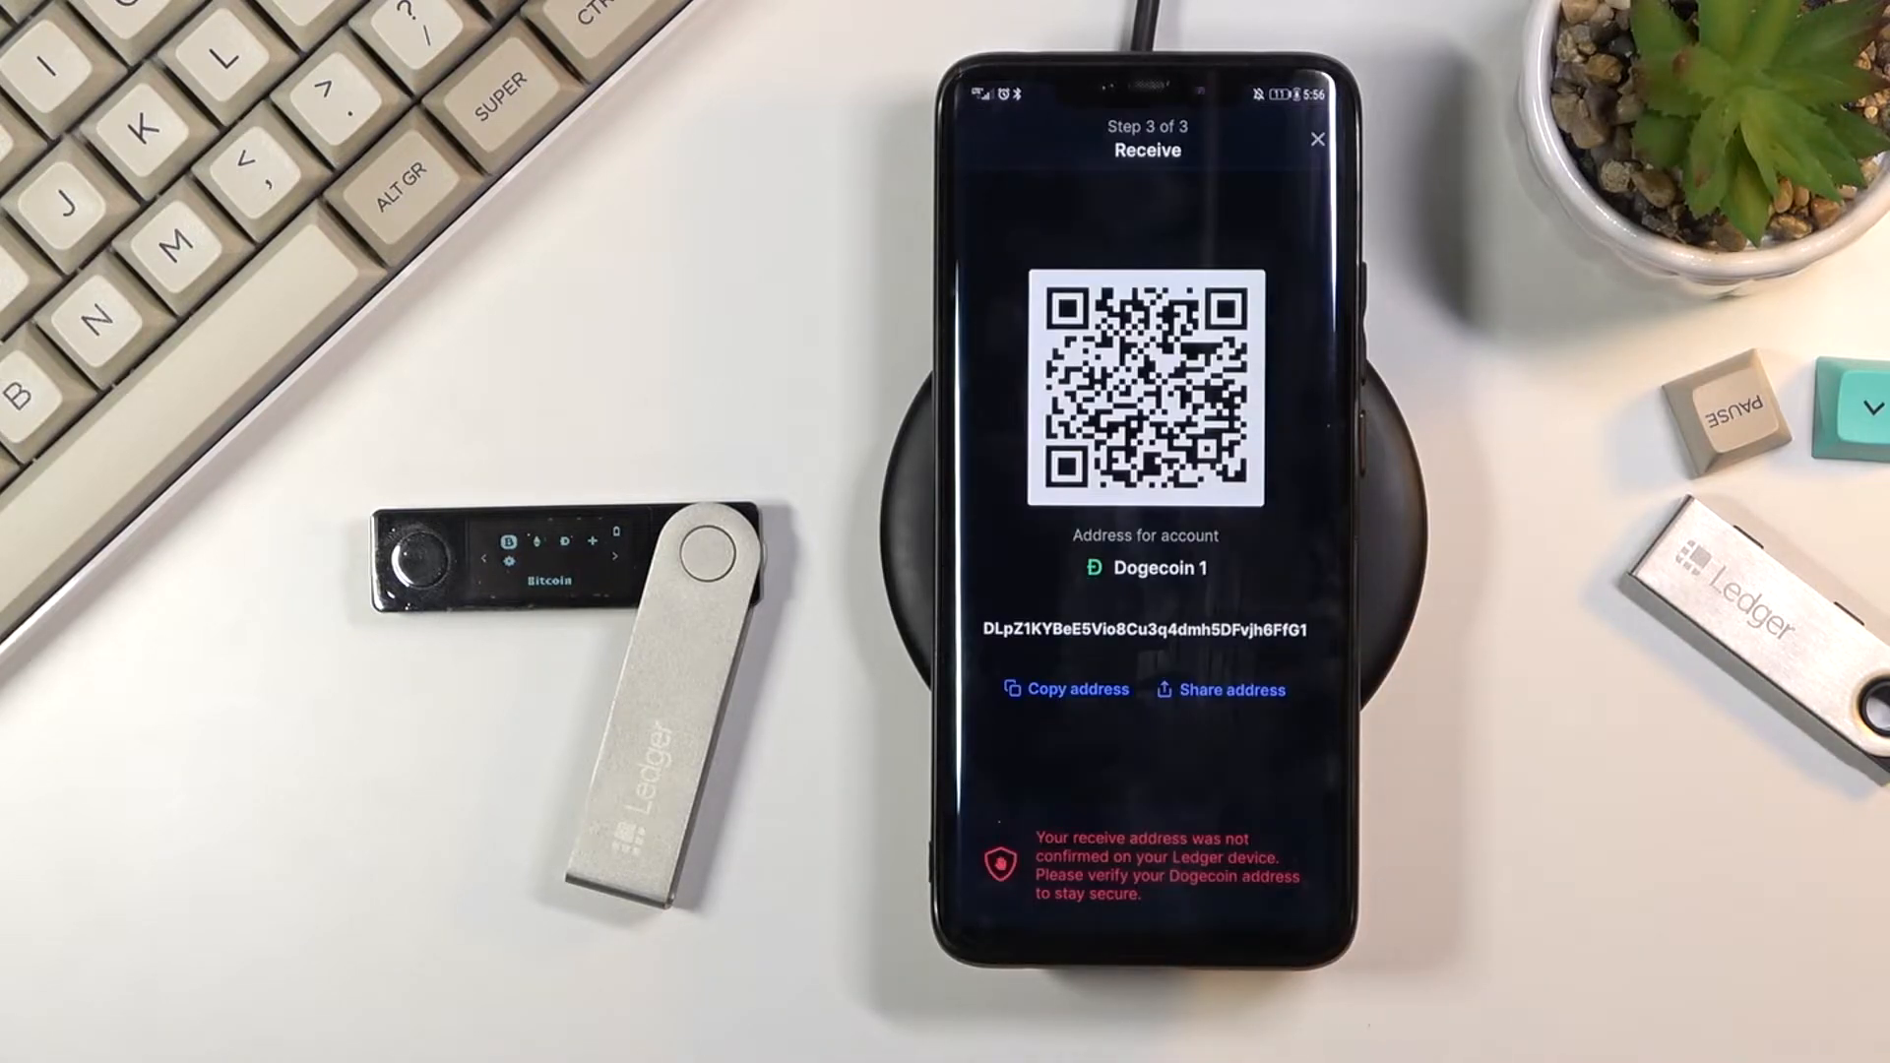
- Close the Dogecoin receive screen to return to the Dogecoin 1 account page
left_click(1317, 138)
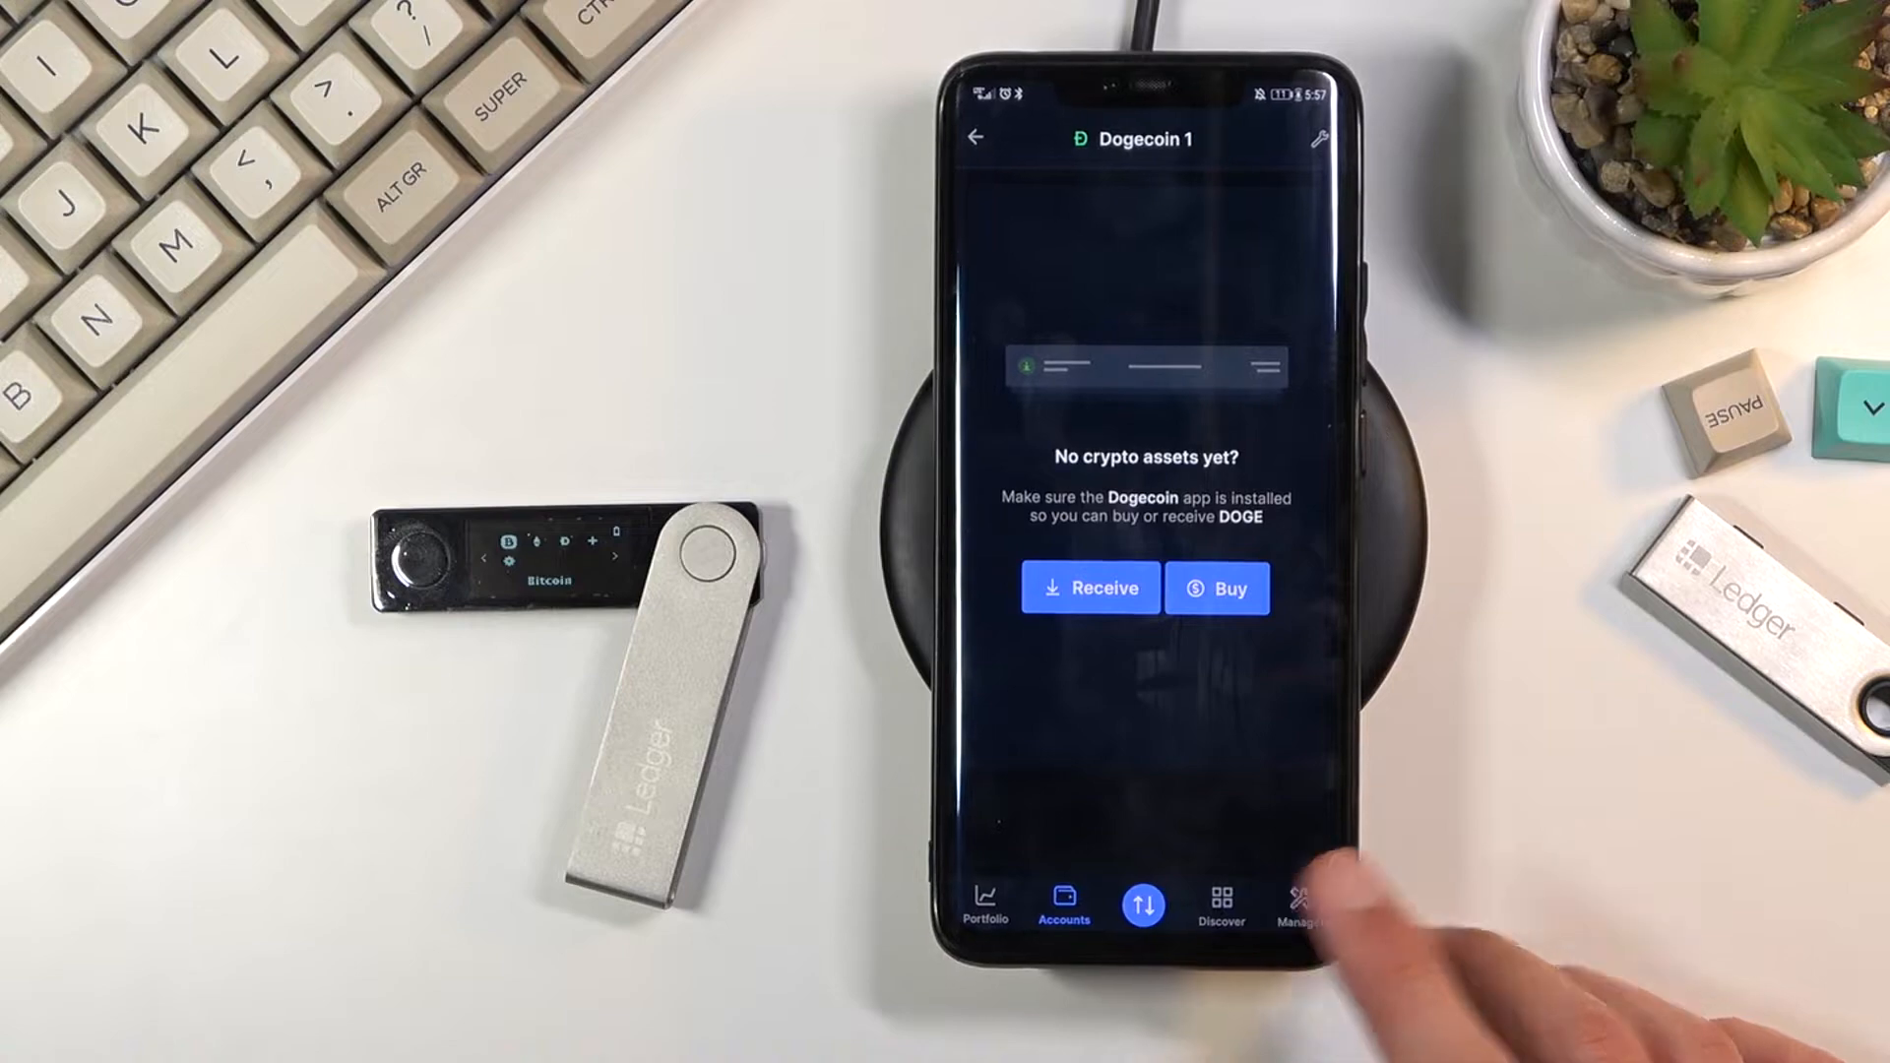
- Open the Manager and connect to the Nano X C8E5 to show its app catalog
left_click(1295, 901)
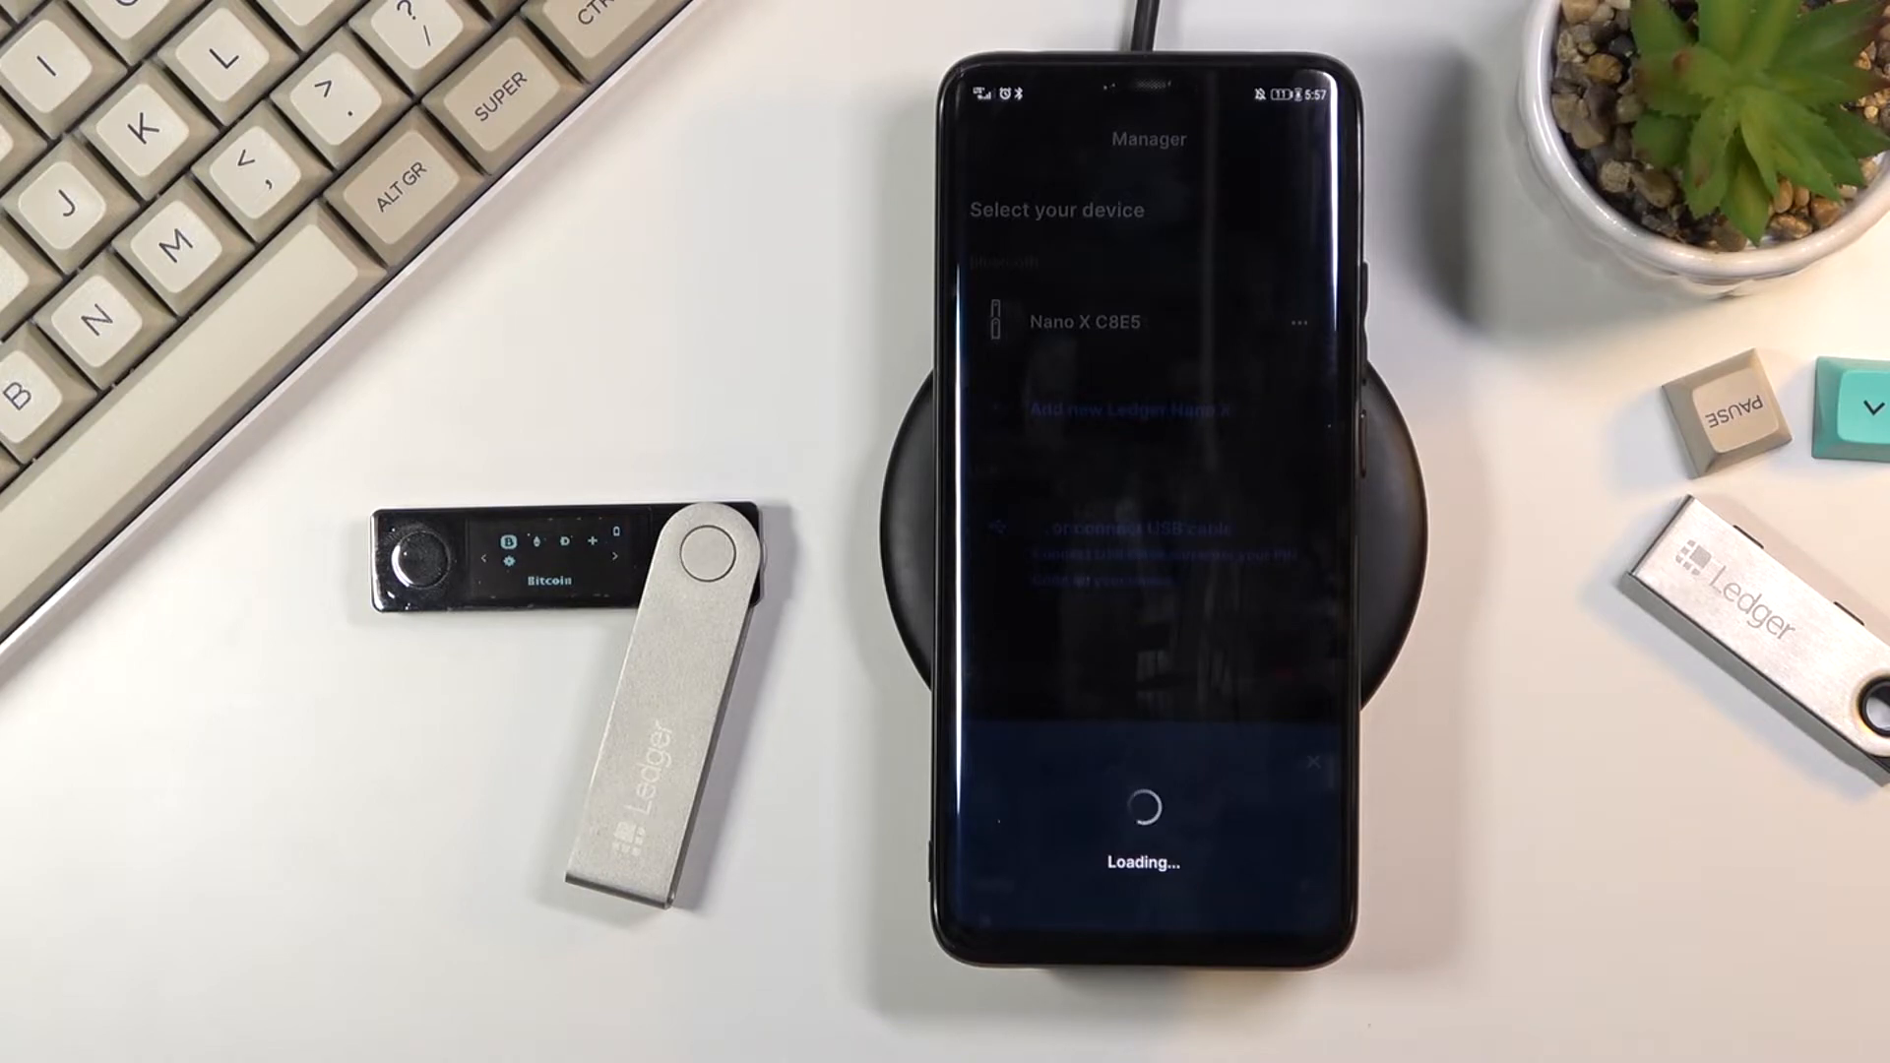
left_click(1081, 321)
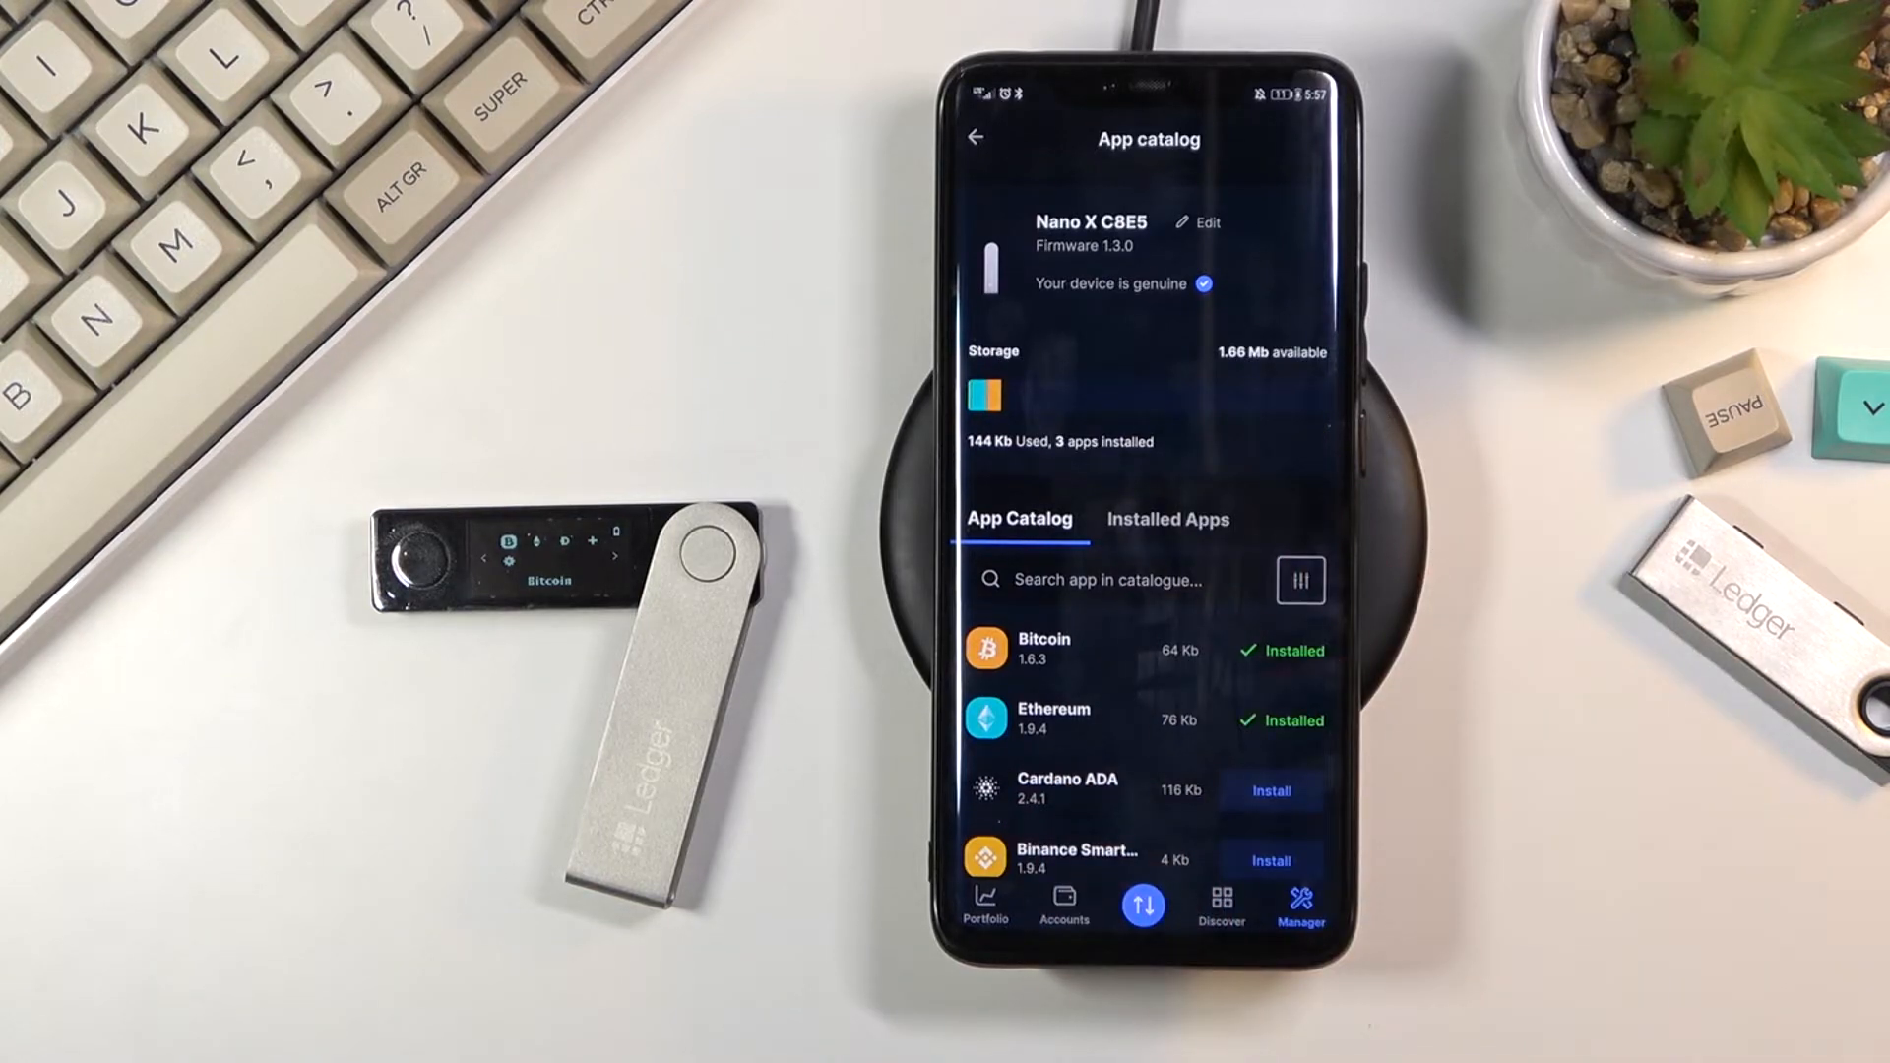
left_click(1166, 518)
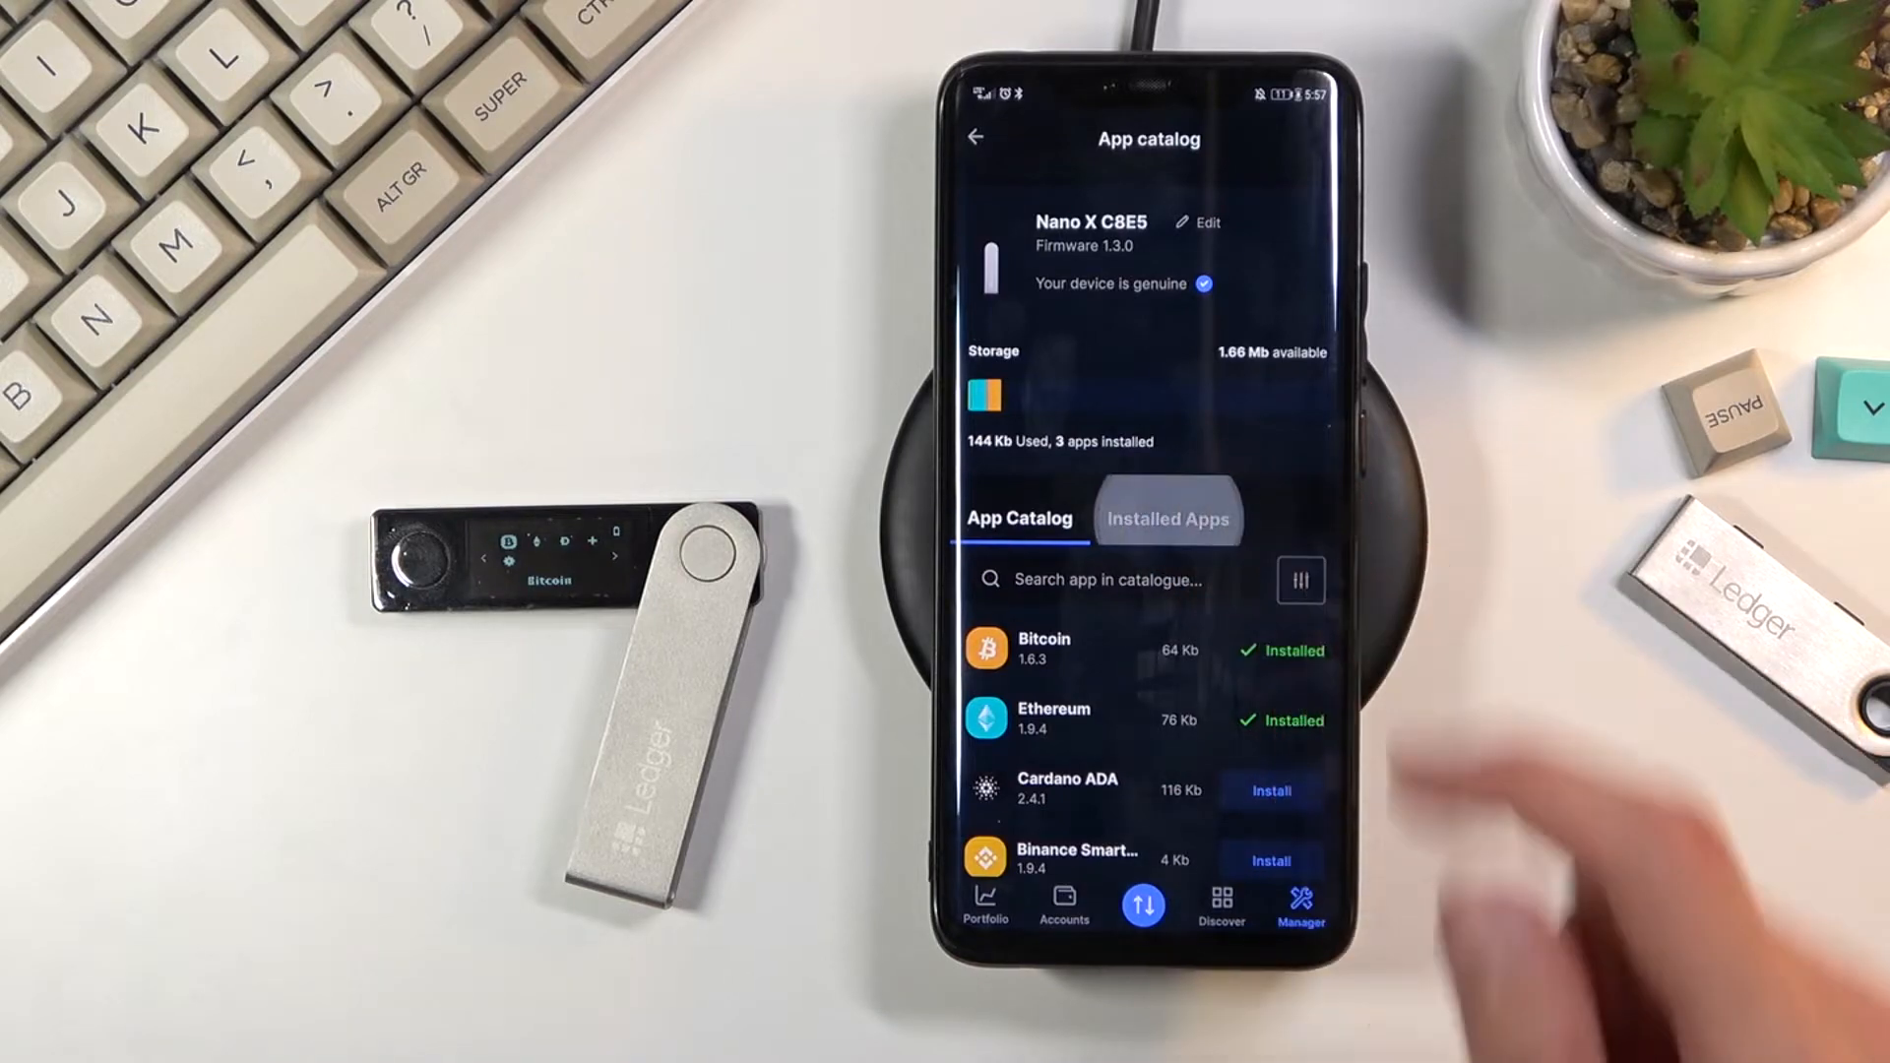
left_click(1167, 518)
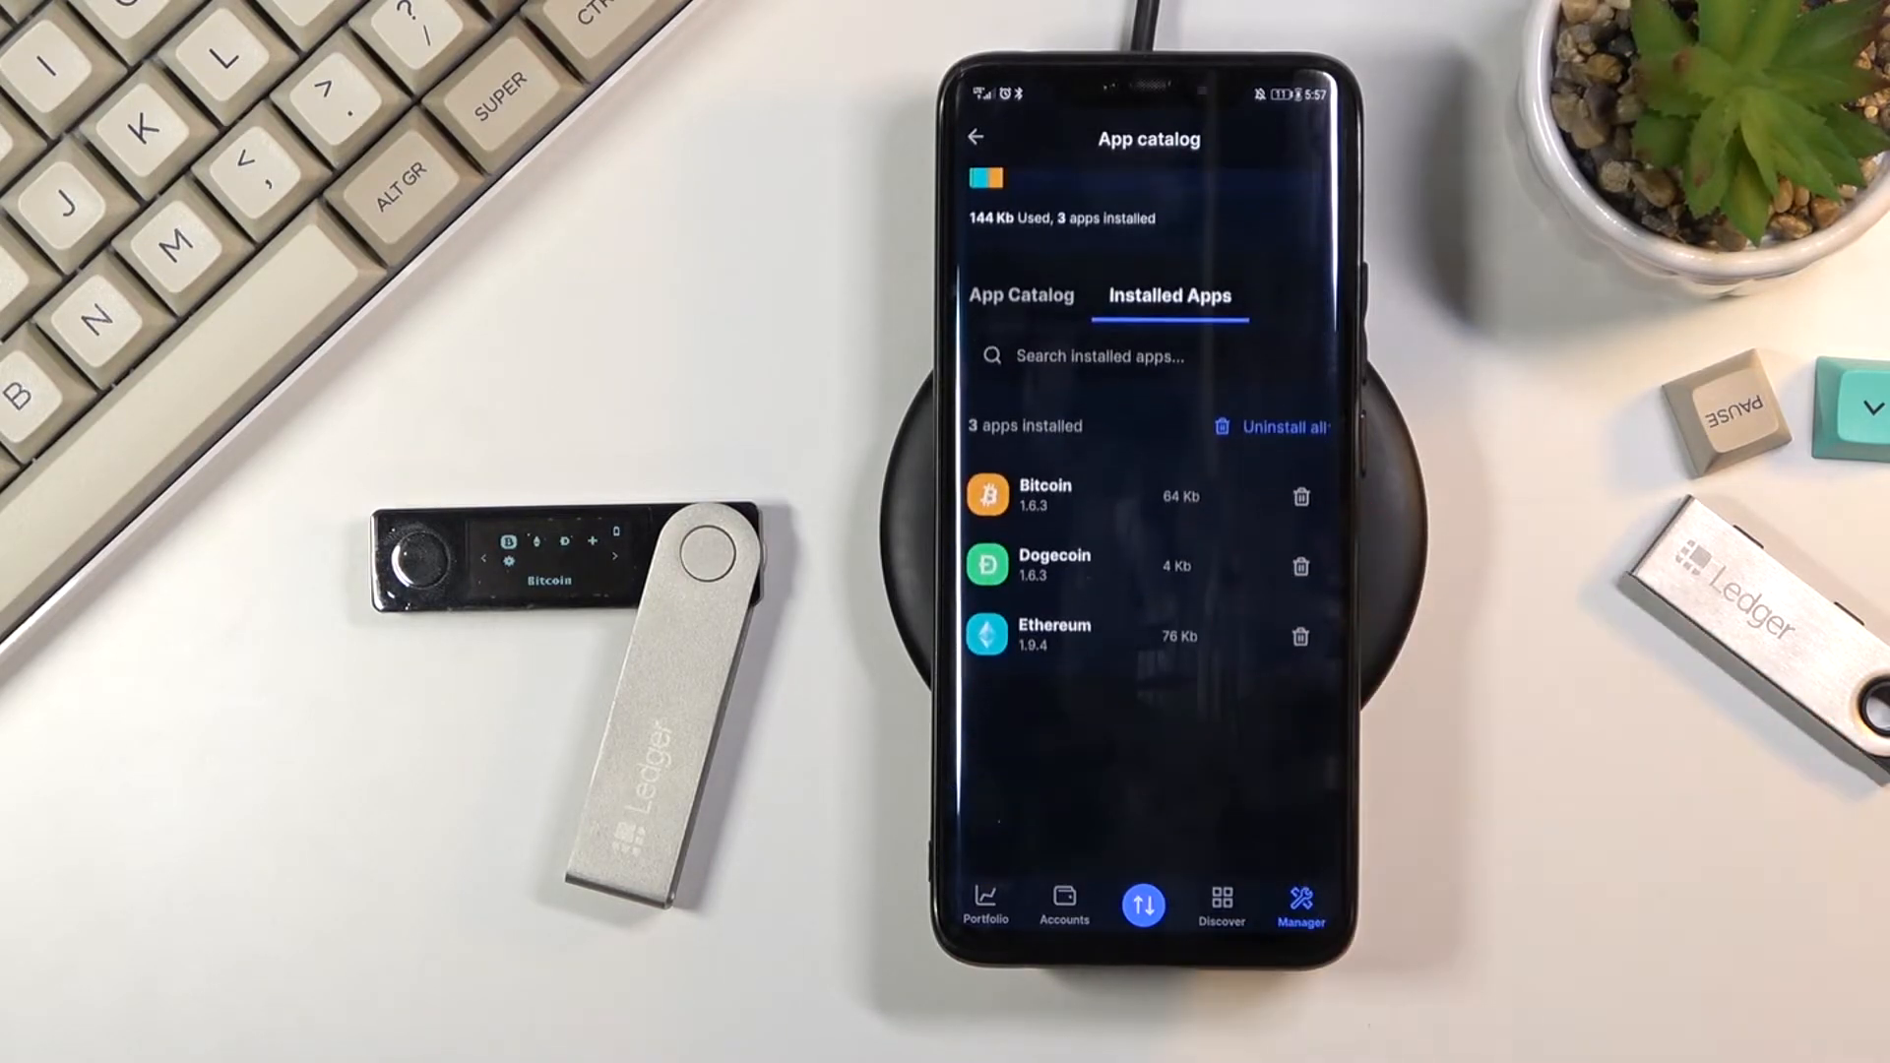
scroll("down", 3)
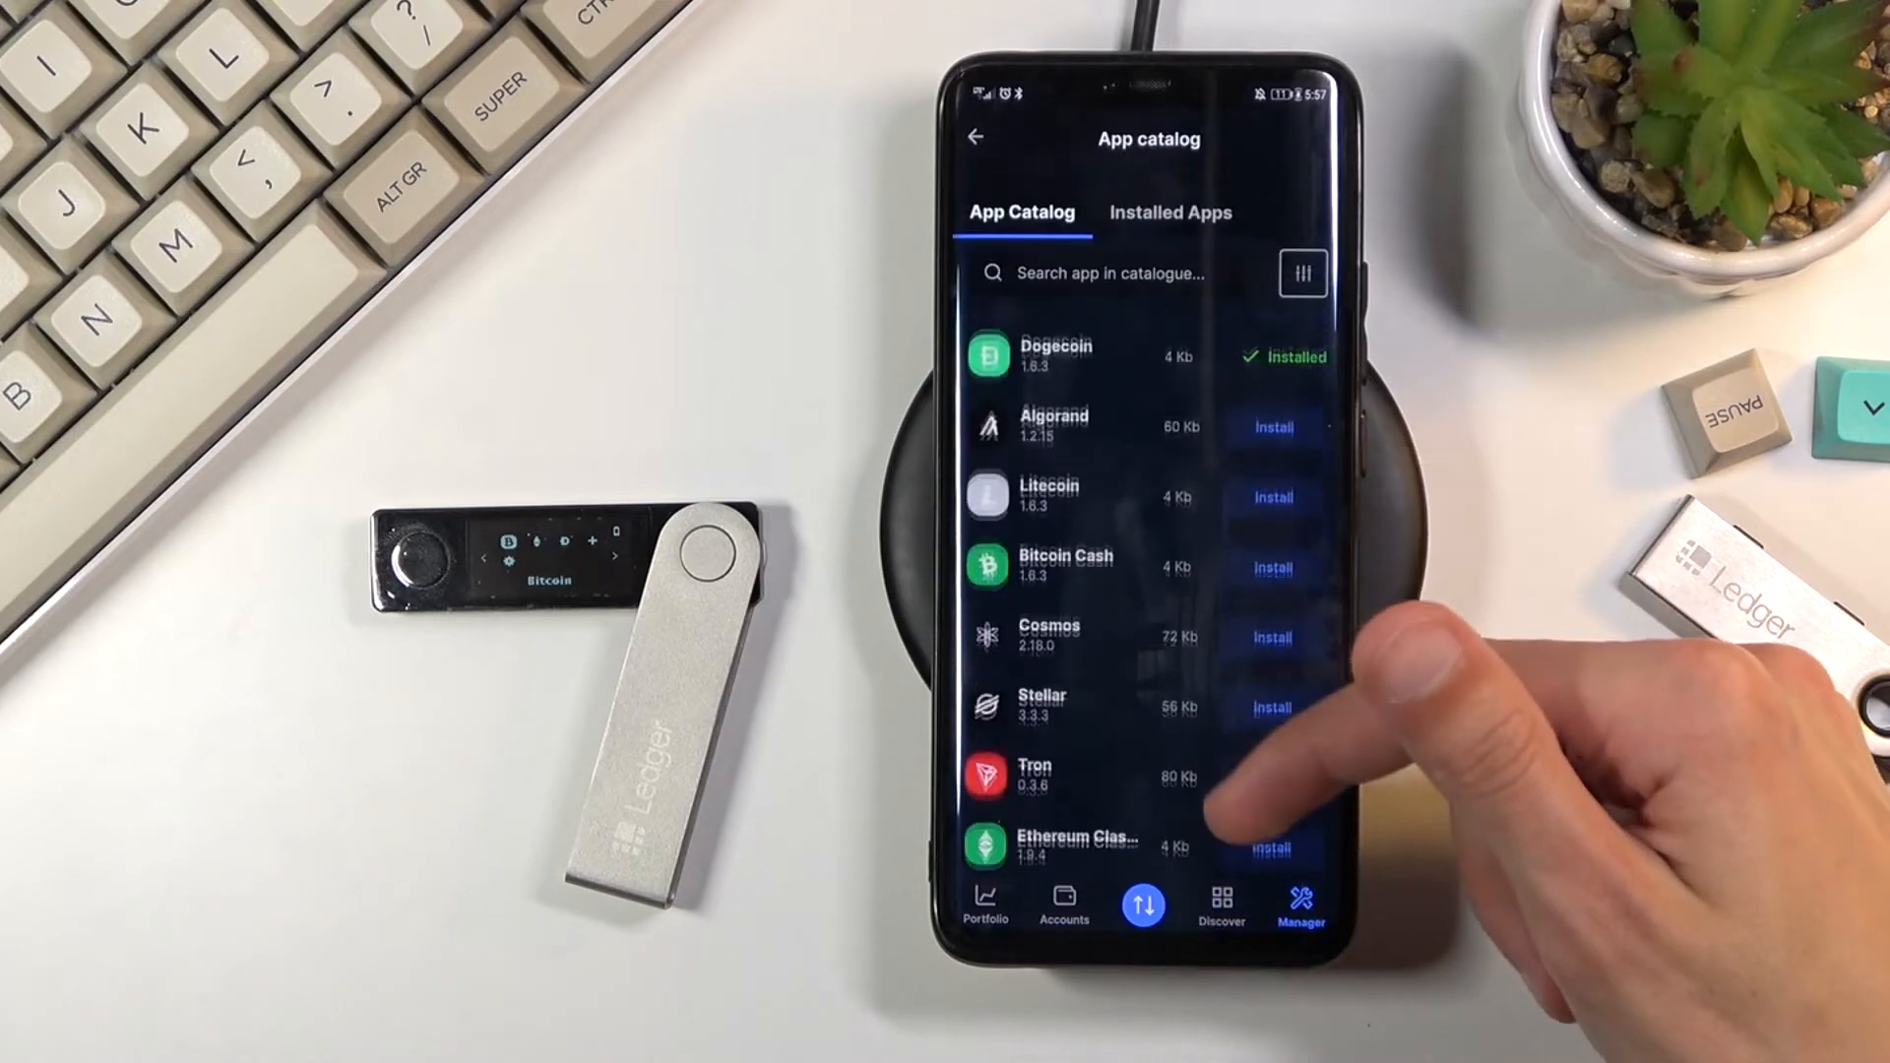
scroll("down", 3)
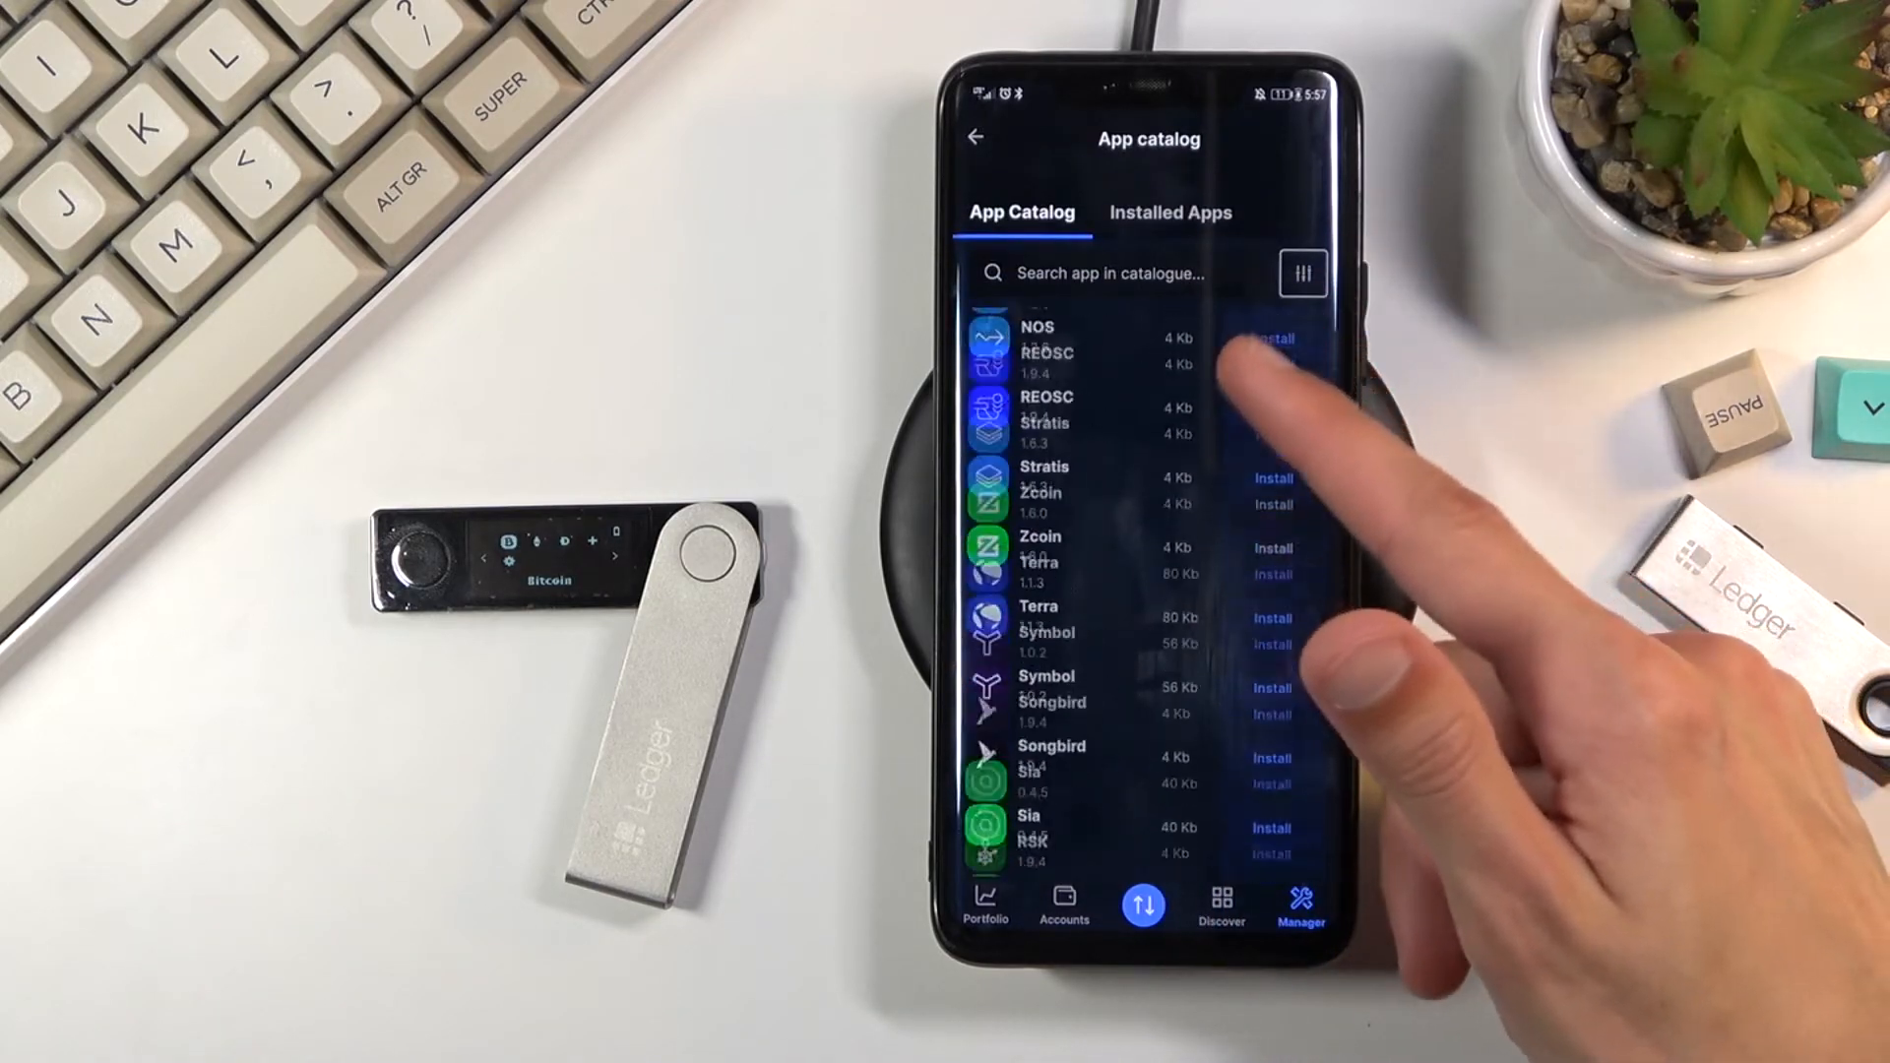
scroll("down", 3)
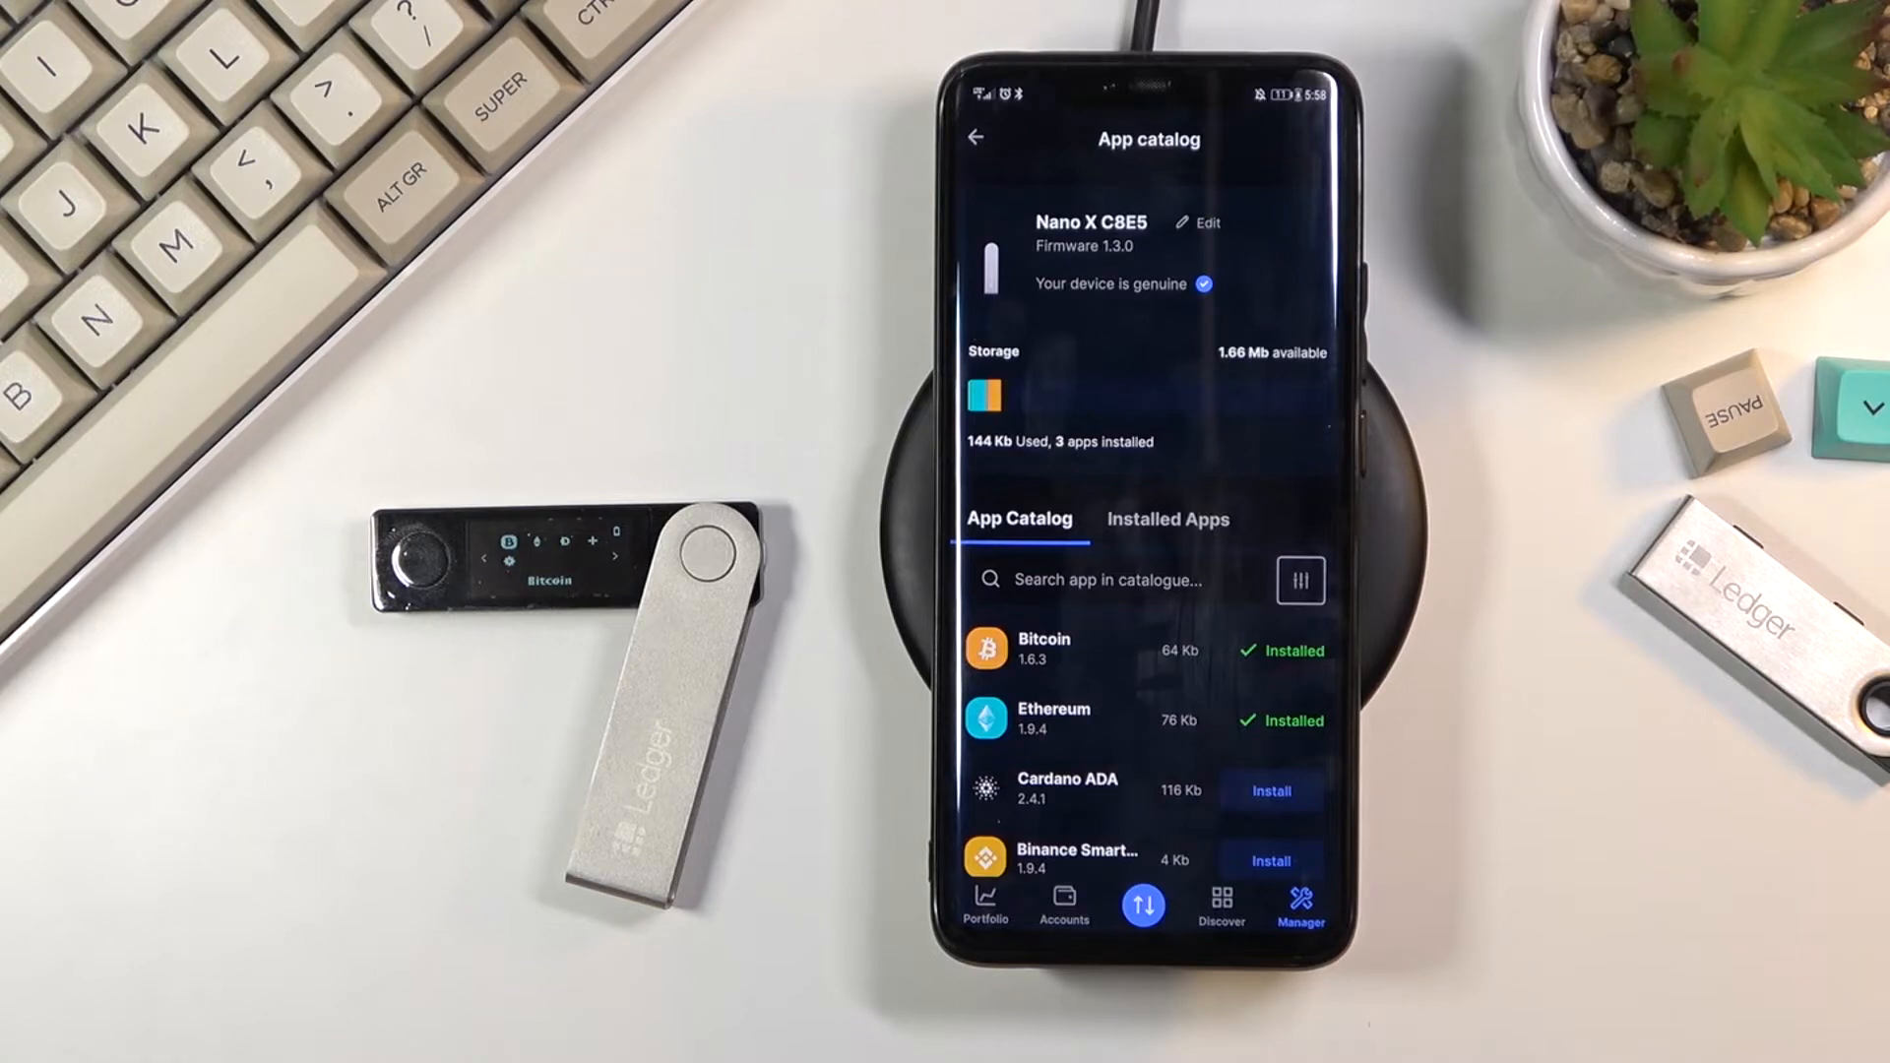
- Scroll through the crypto asset list in the add-account flow
scroll("down", 3)
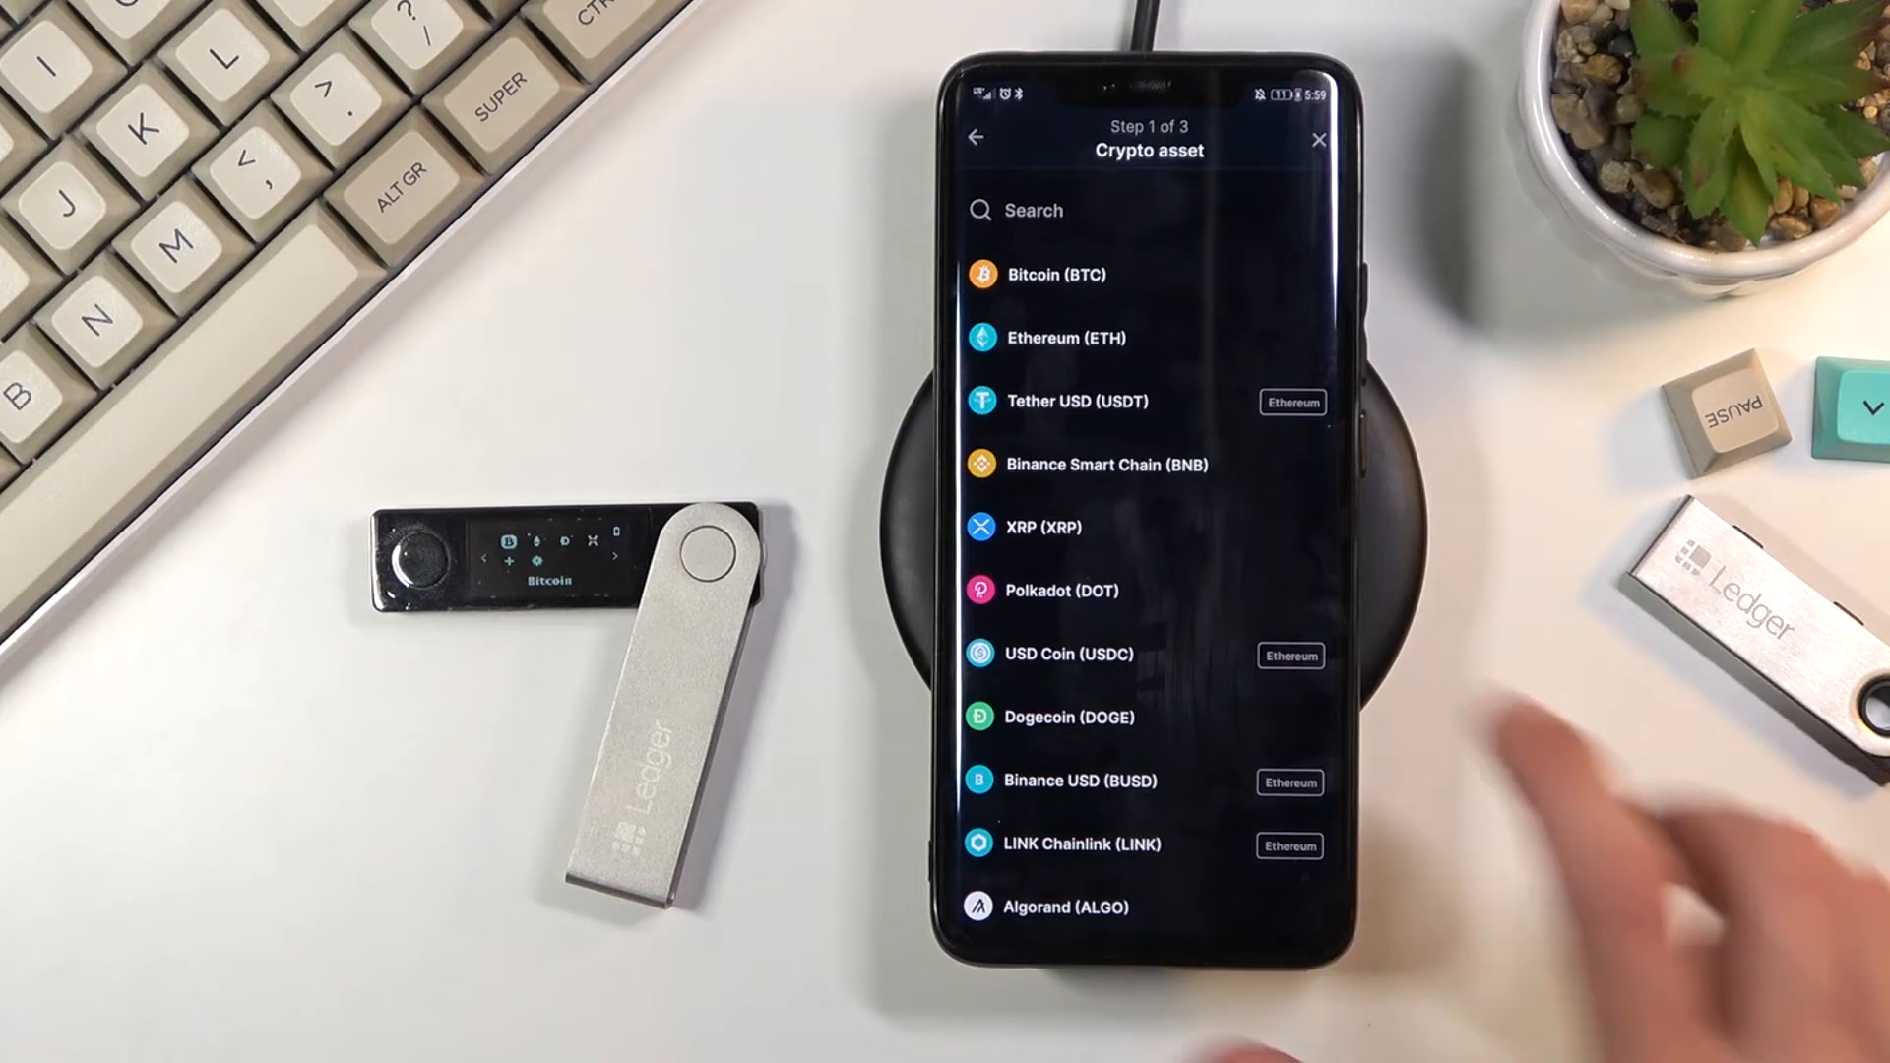
- Choose XRP as the asset for the new account on the Nano X
left_click(1045, 273)
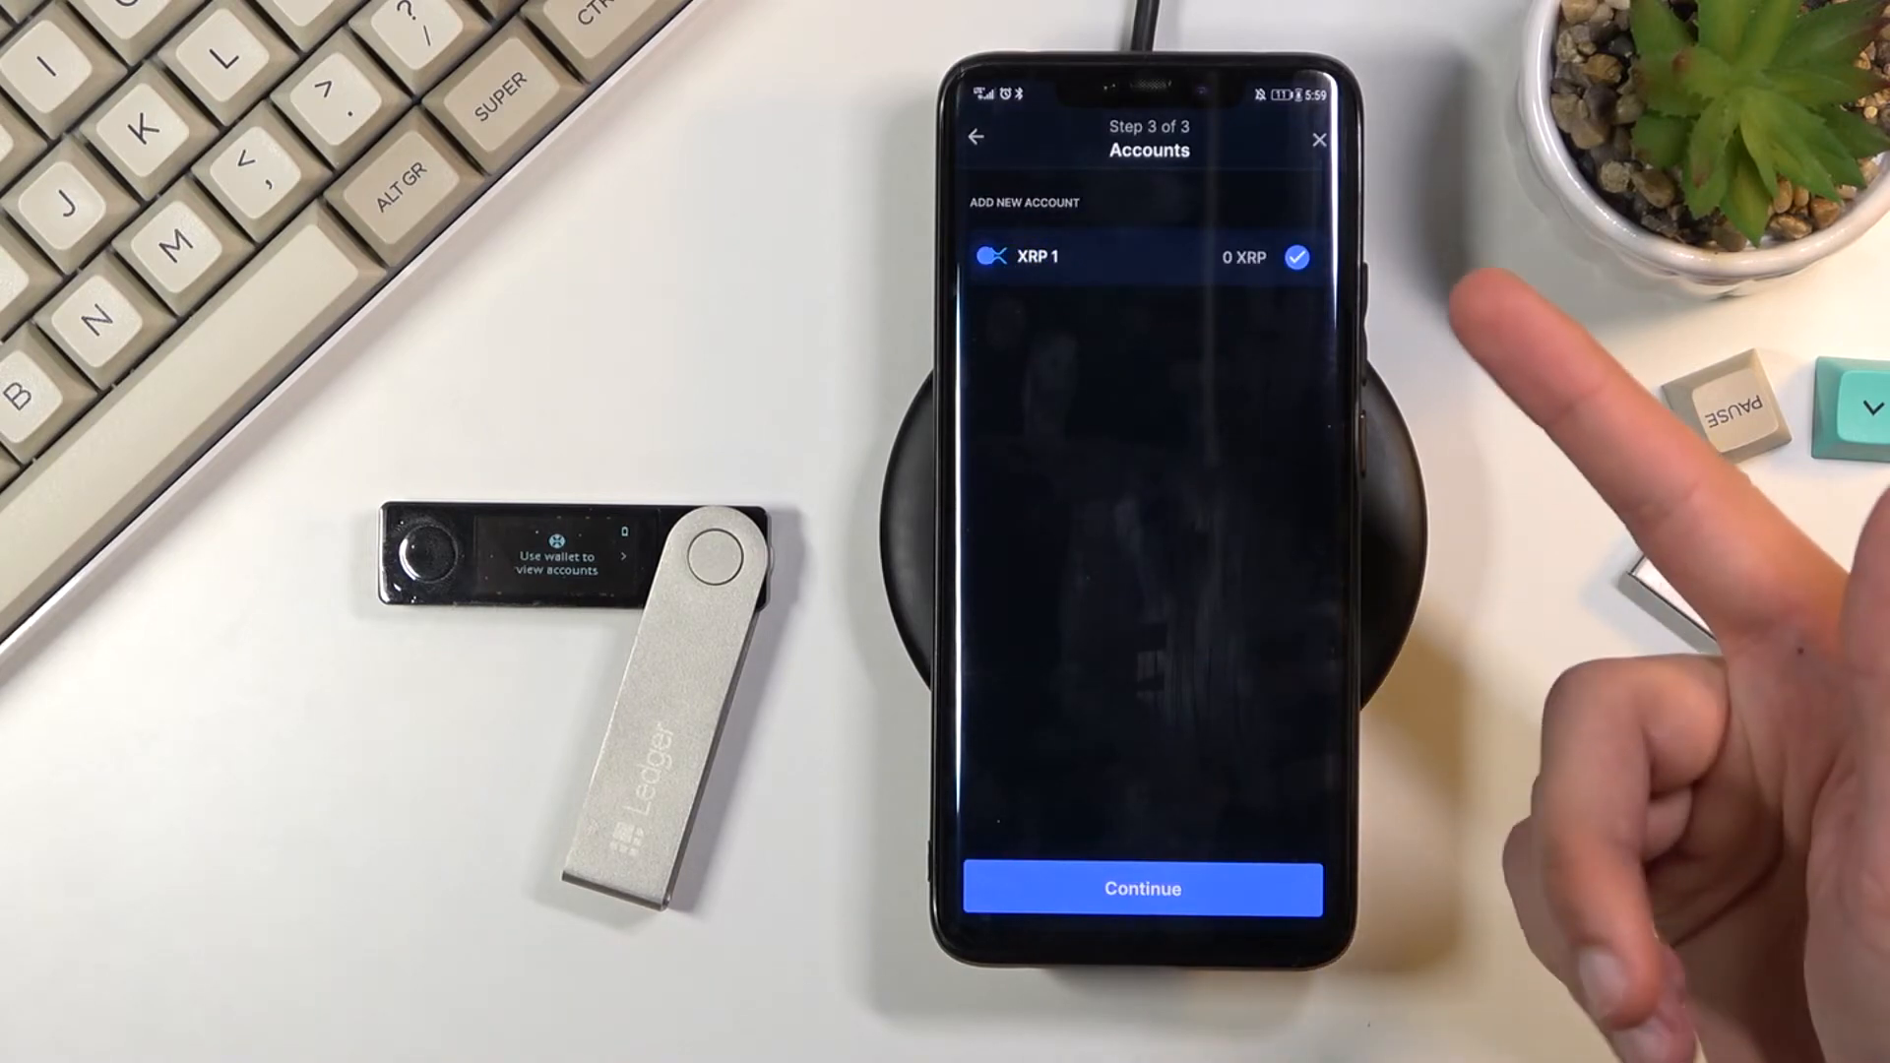
- Add the found XRP 1 account and open it from the accounts list
left_click(1140, 887)
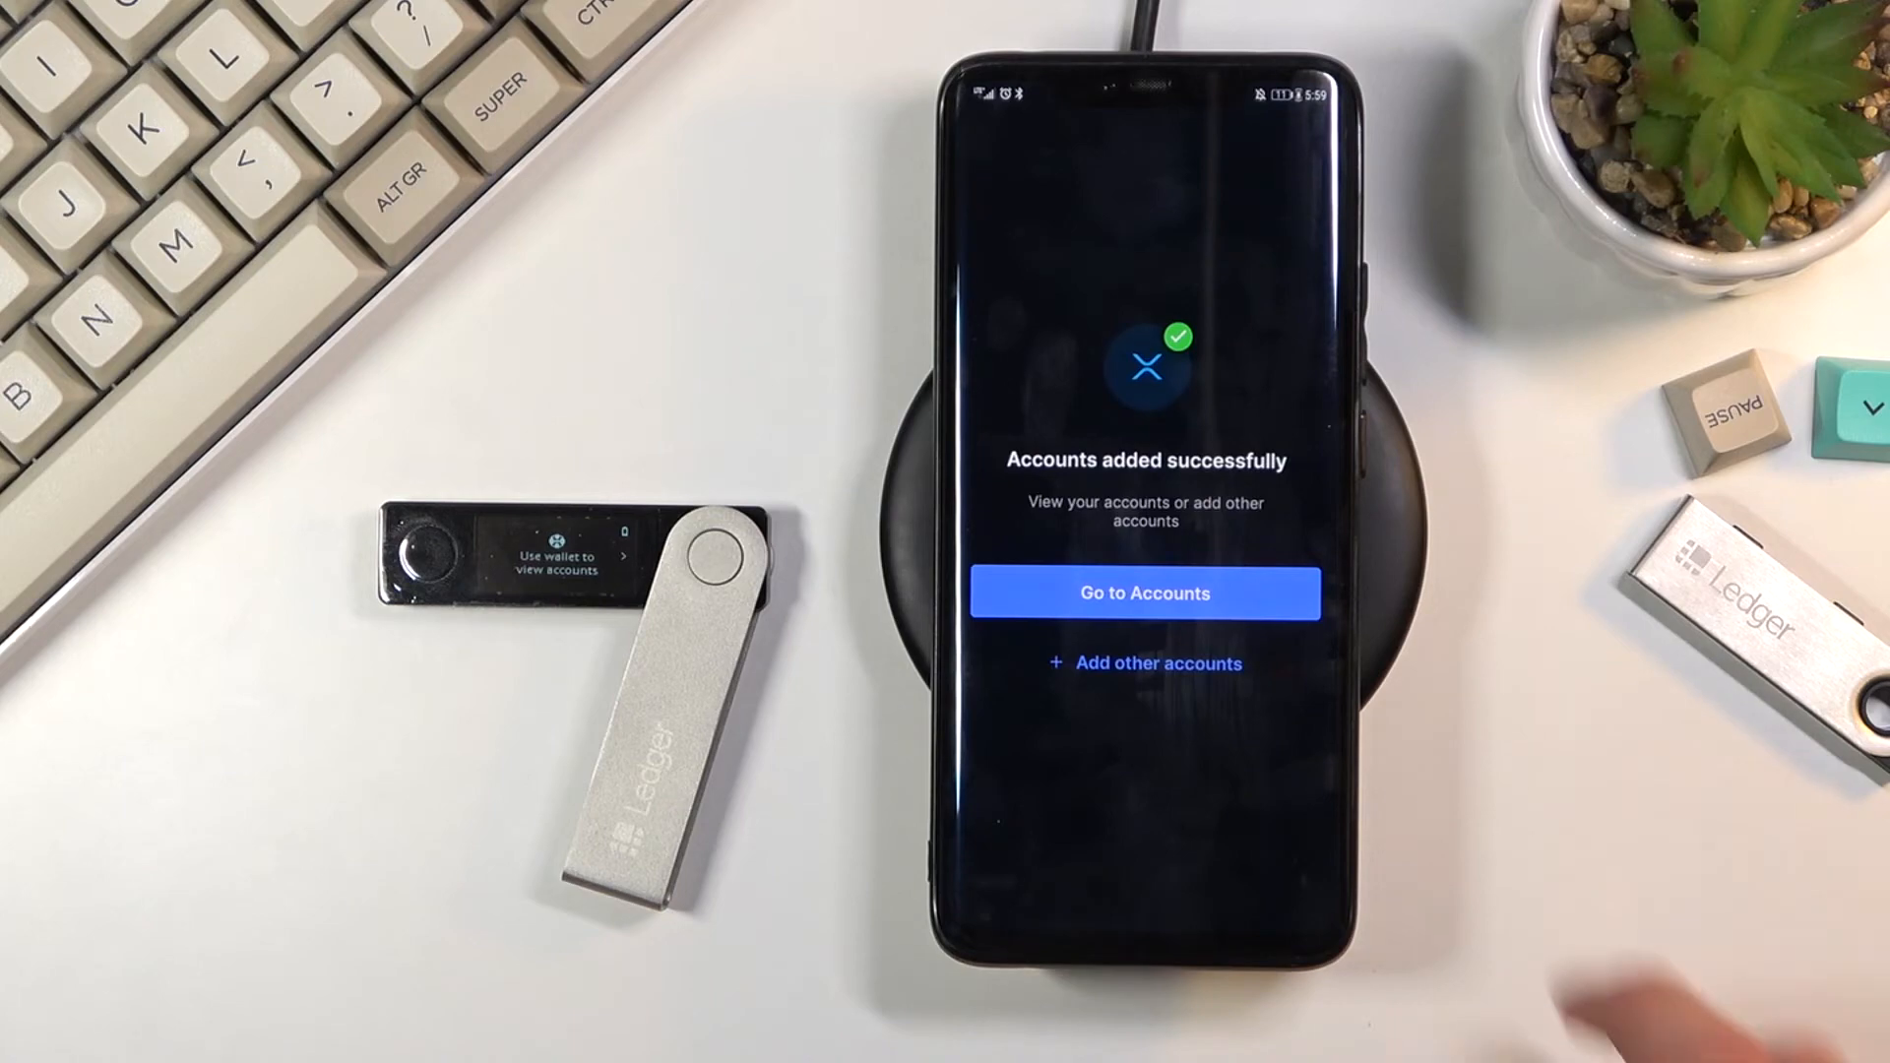
left_click(1142, 592)
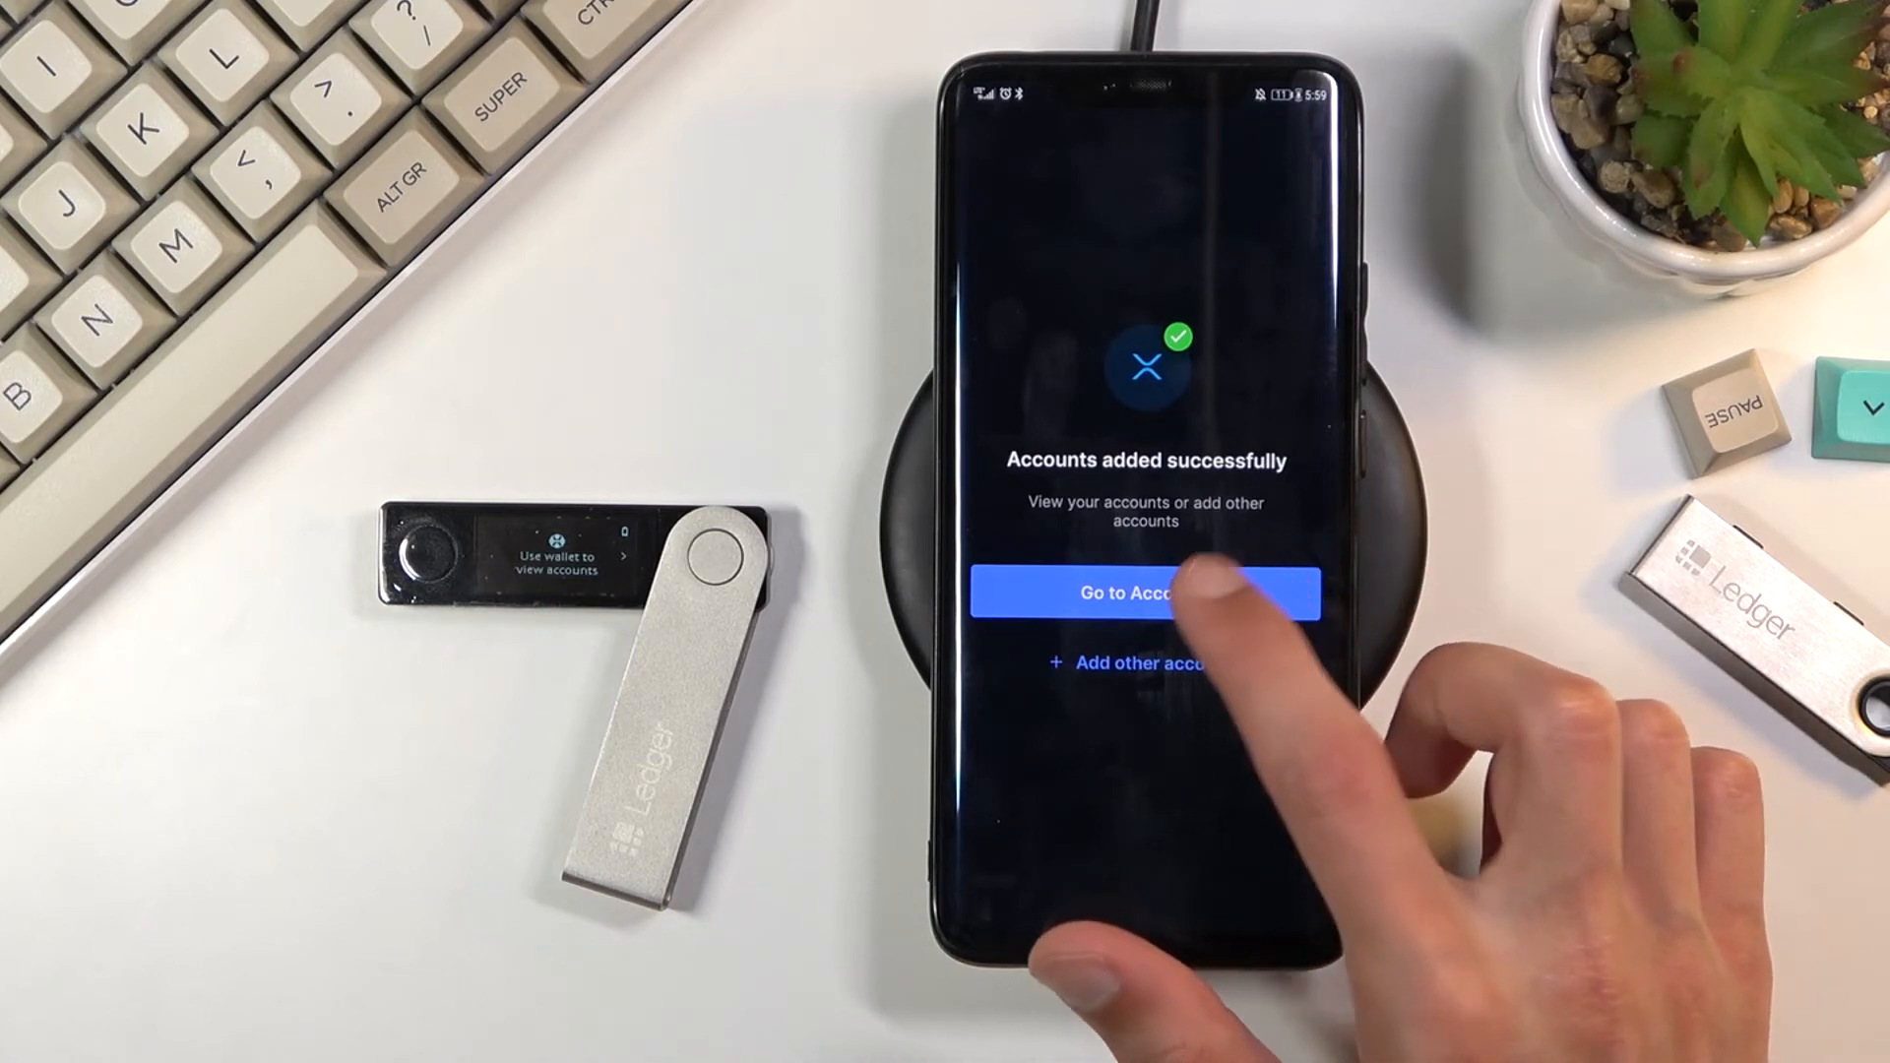
left_click(1140, 593)
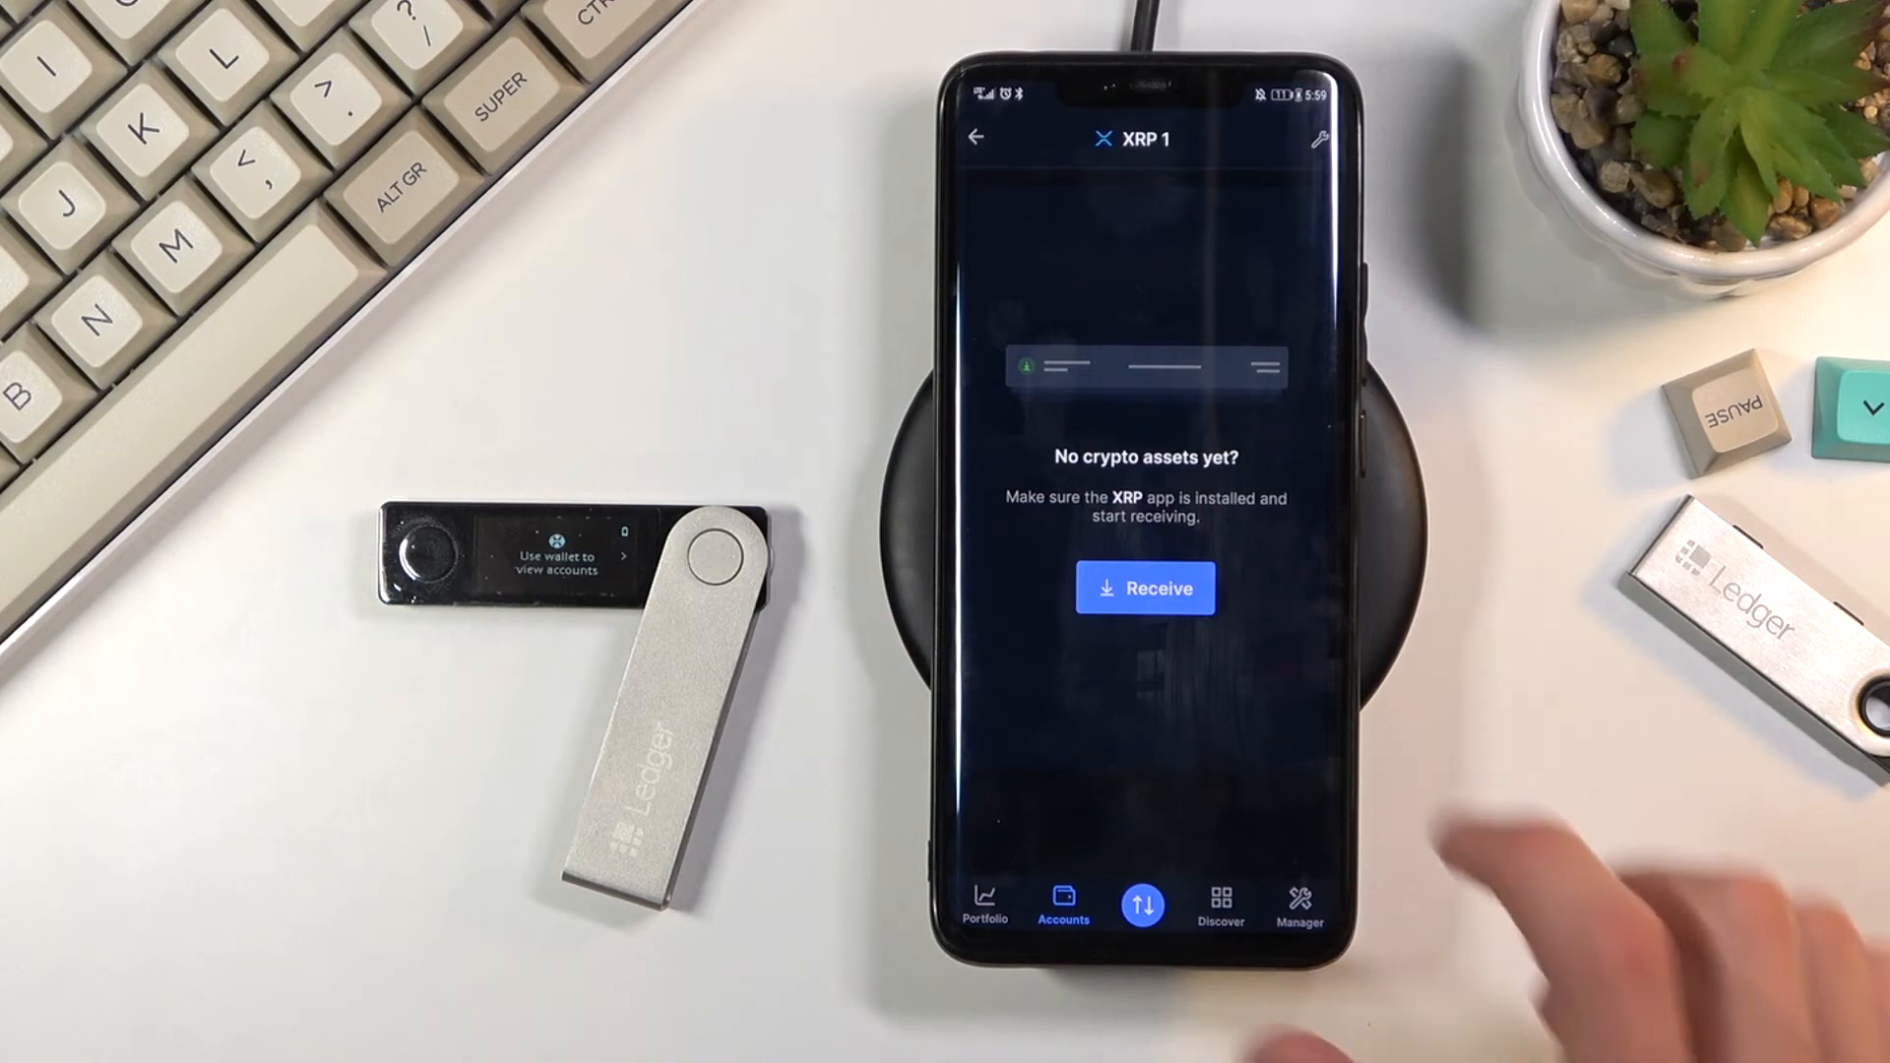
- Start receiving XRP into XRP 1 using the Nano X C8E5 to show the address
left_click(1143, 589)
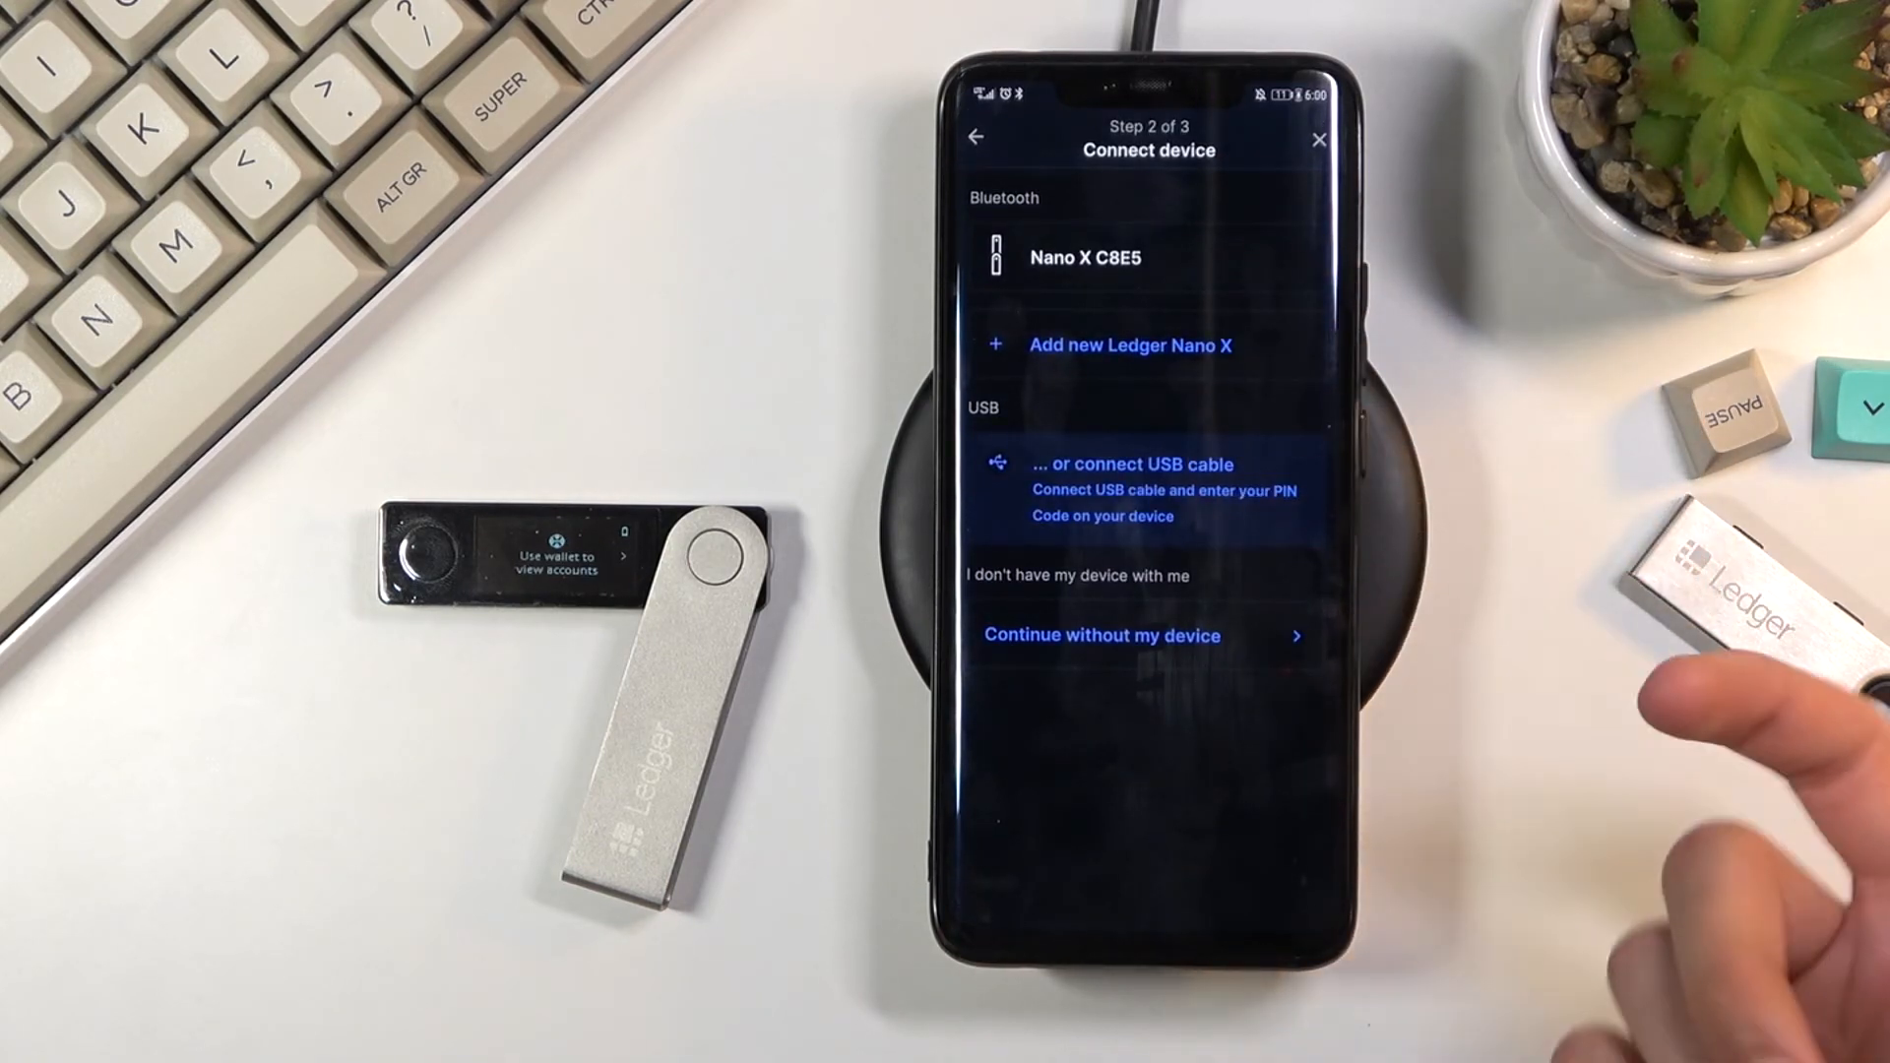
left_click(1083, 256)
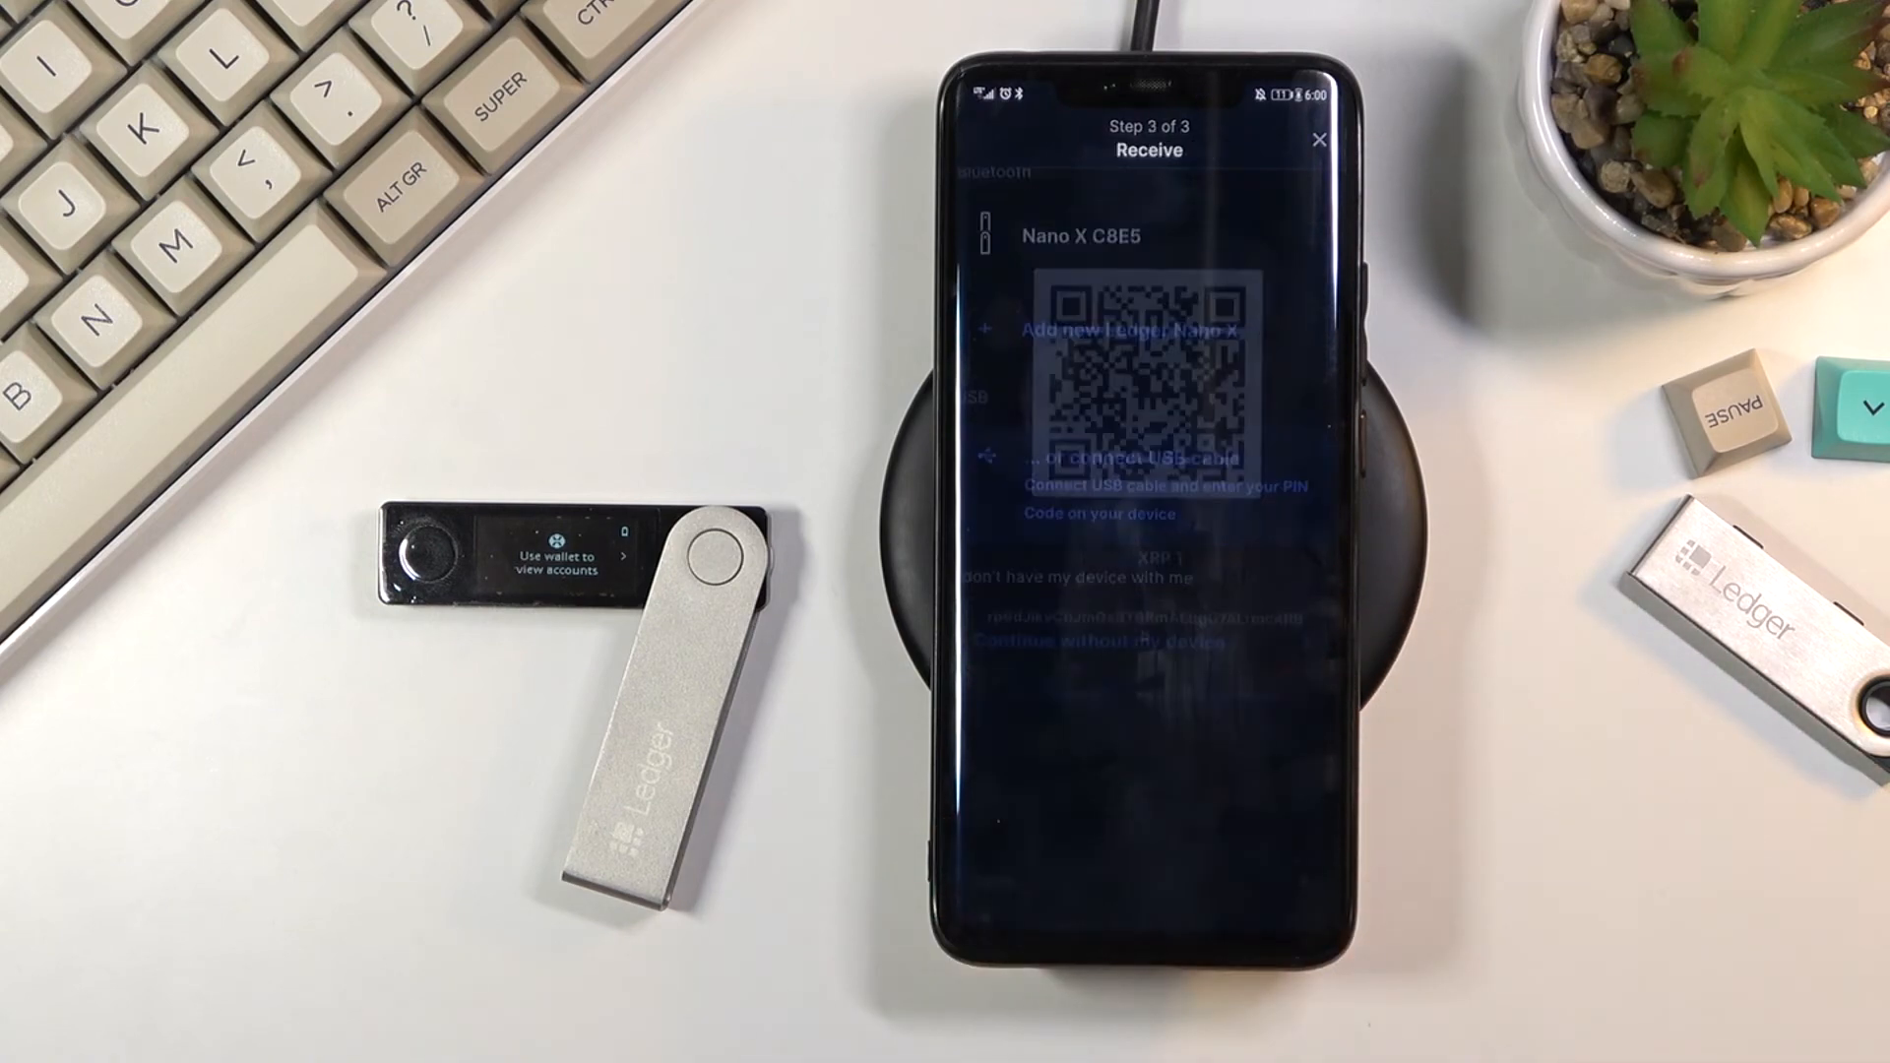